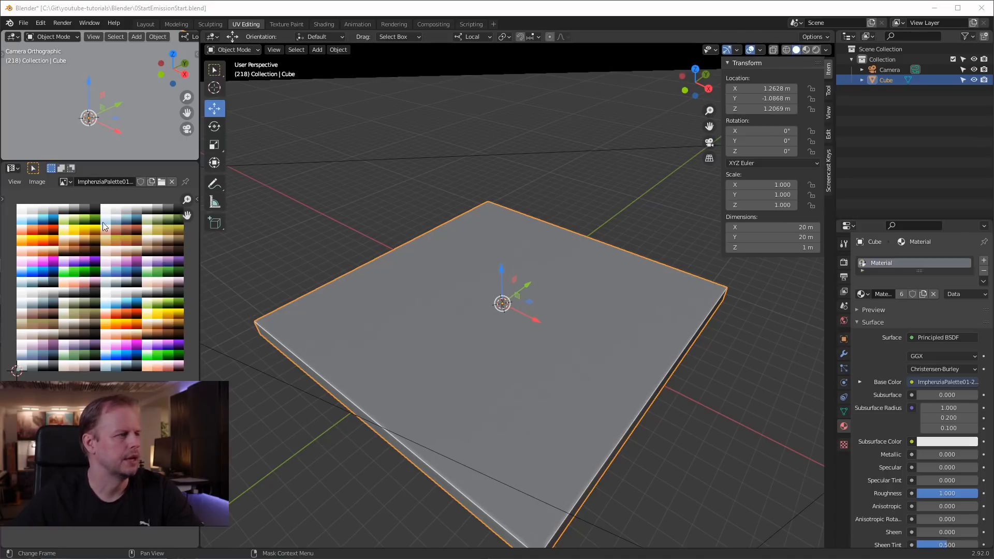
pyautogui.moveTo(139, 246)
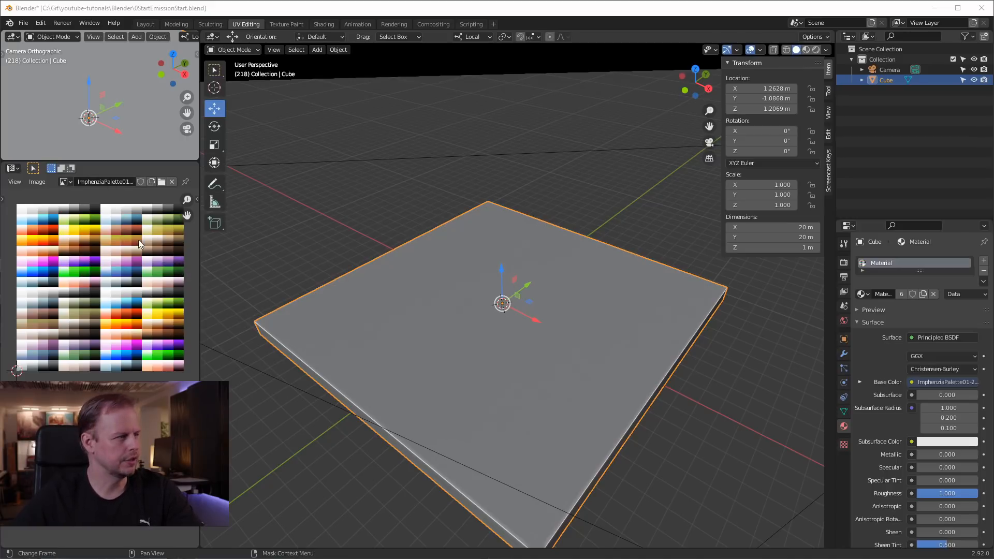
pyautogui.moveTo(161, 237)
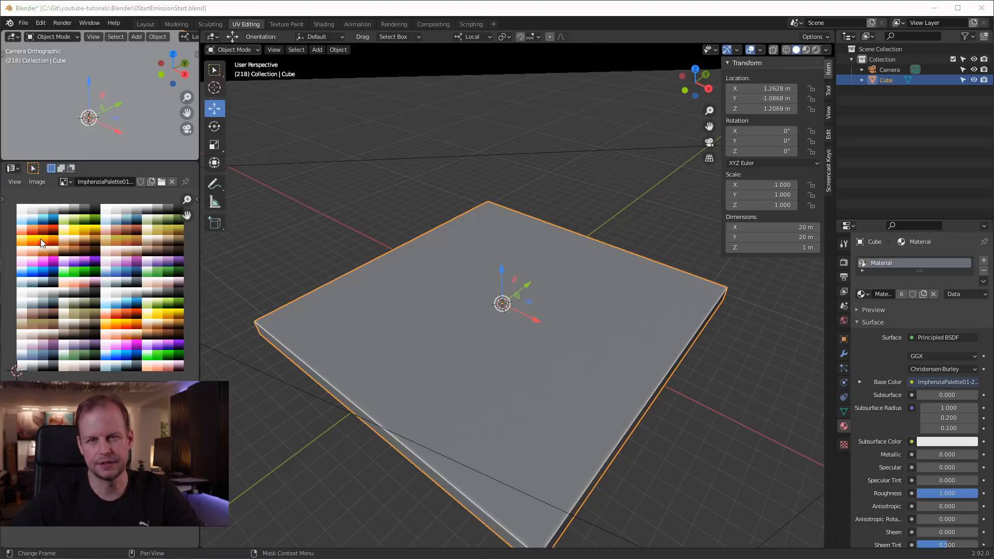
pyautogui.moveTo(311, 195)
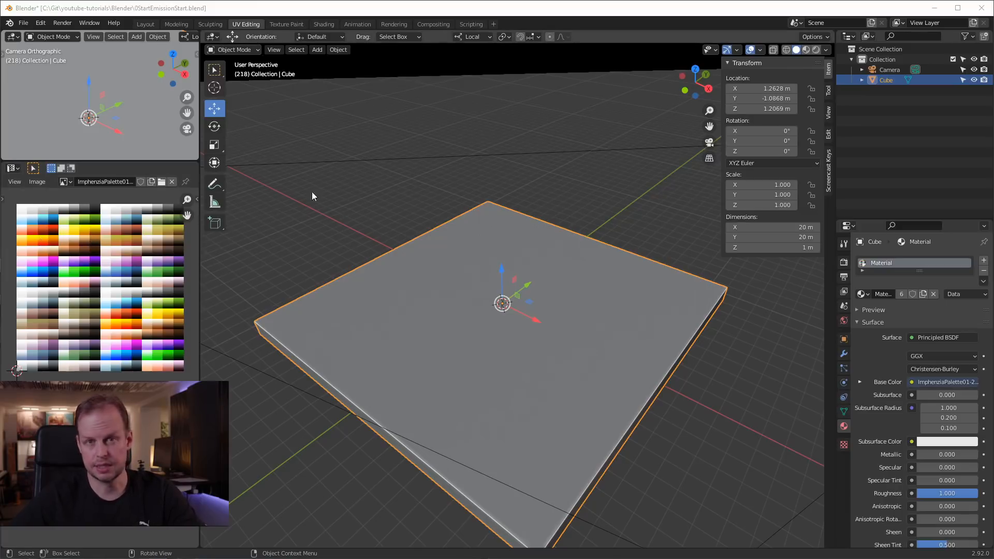
# Step: View the slab's shader nodes, with the palette image feeding Emission at strength 4
pyautogui.click(323, 24)
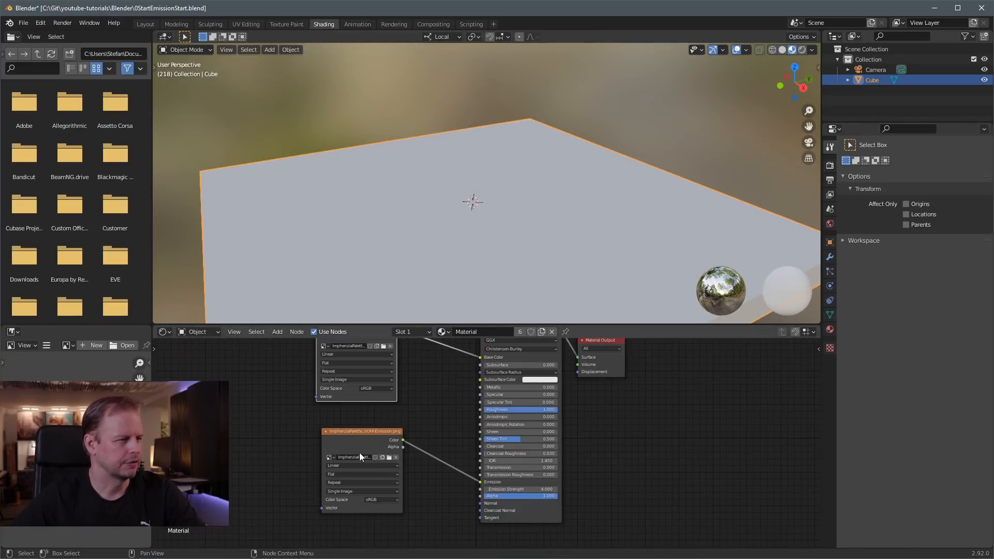
pyautogui.click(246, 24)
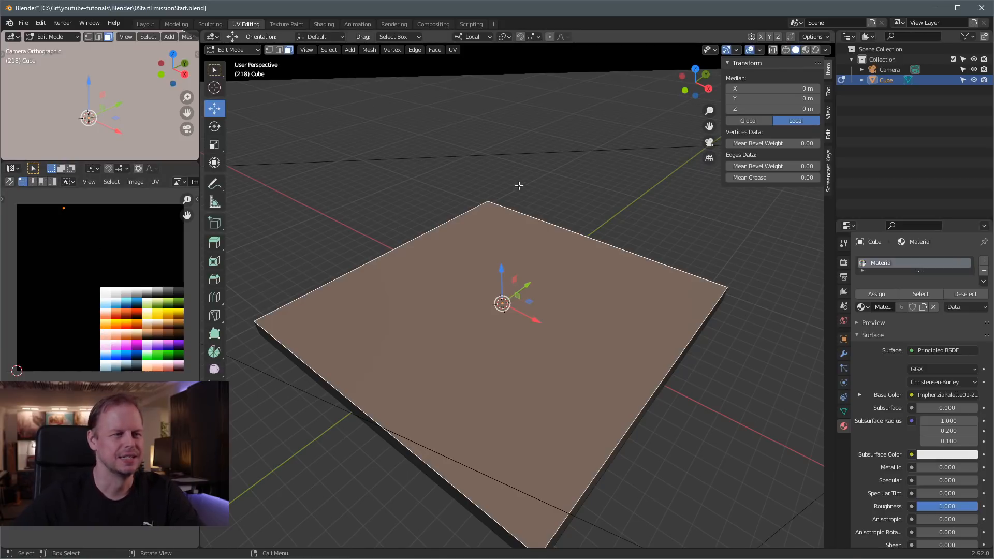
pyautogui.moveTo(631, 209)
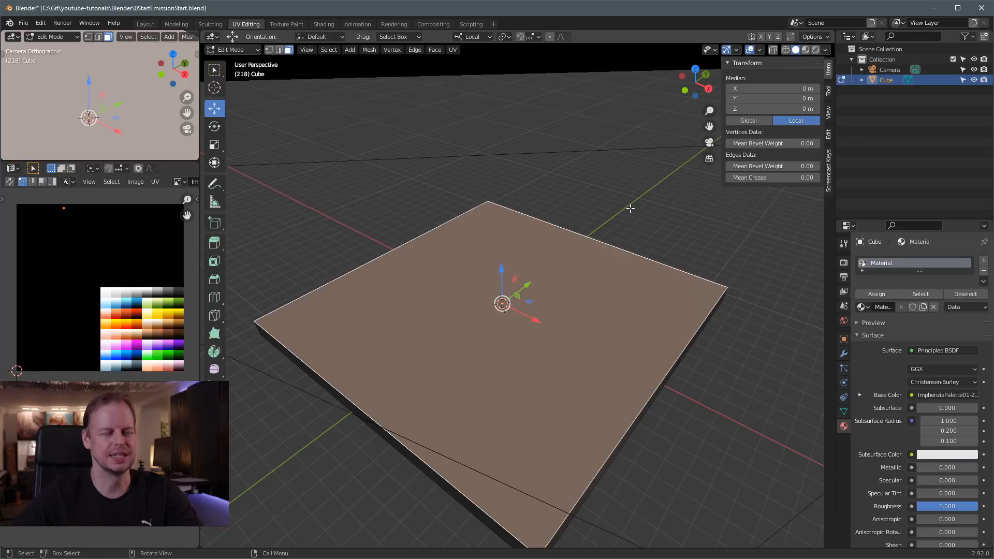
pyautogui.moveTo(523, 274)
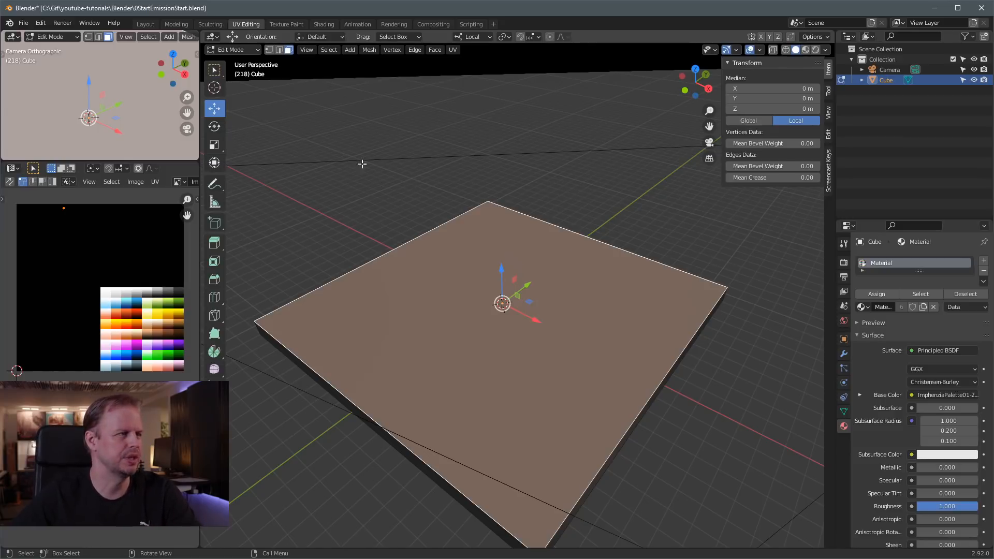
pyautogui.click(323, 24)
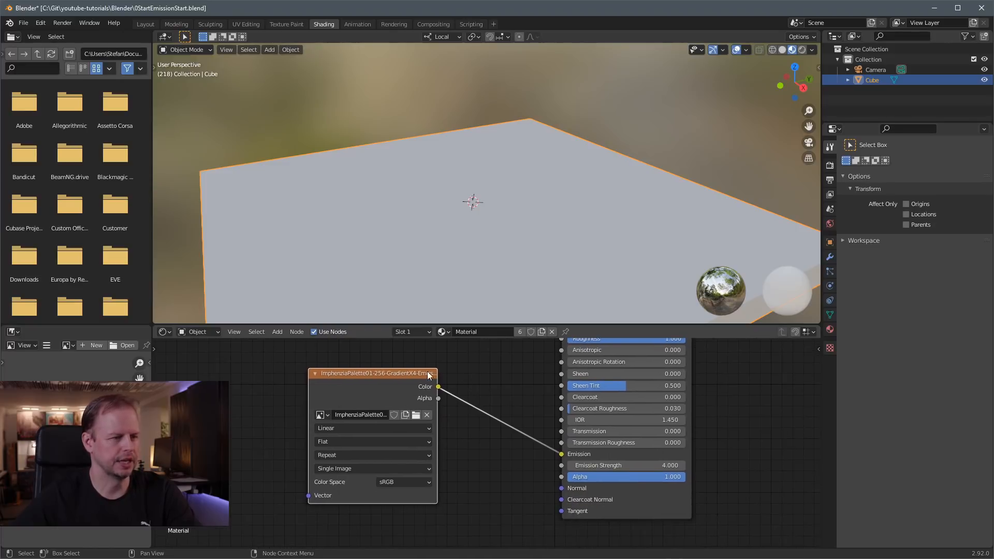
pyautogui.moveTo(624, 466)
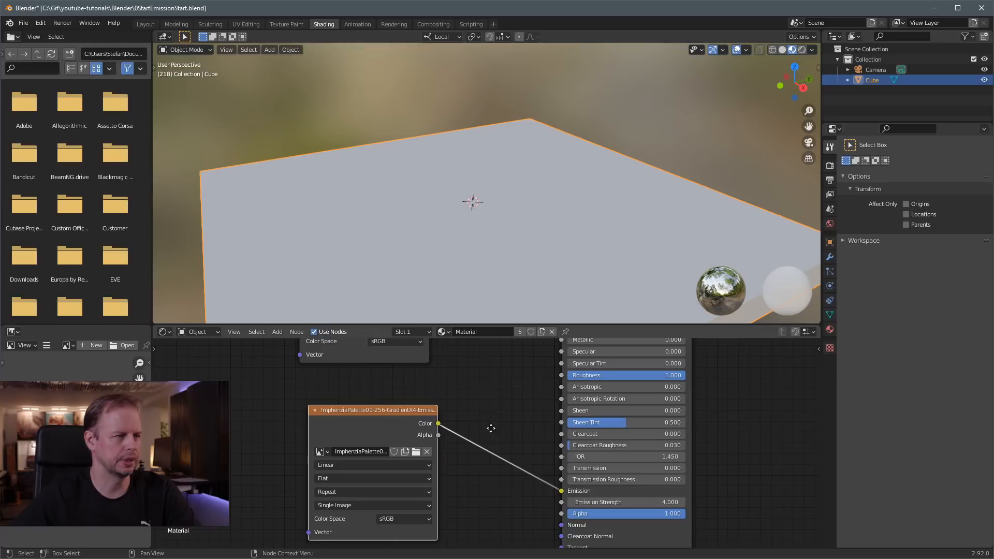
# Step: Show the Rendering layout and review the Output, View Layer and Scene settings
pyautogui.click(393, 23)
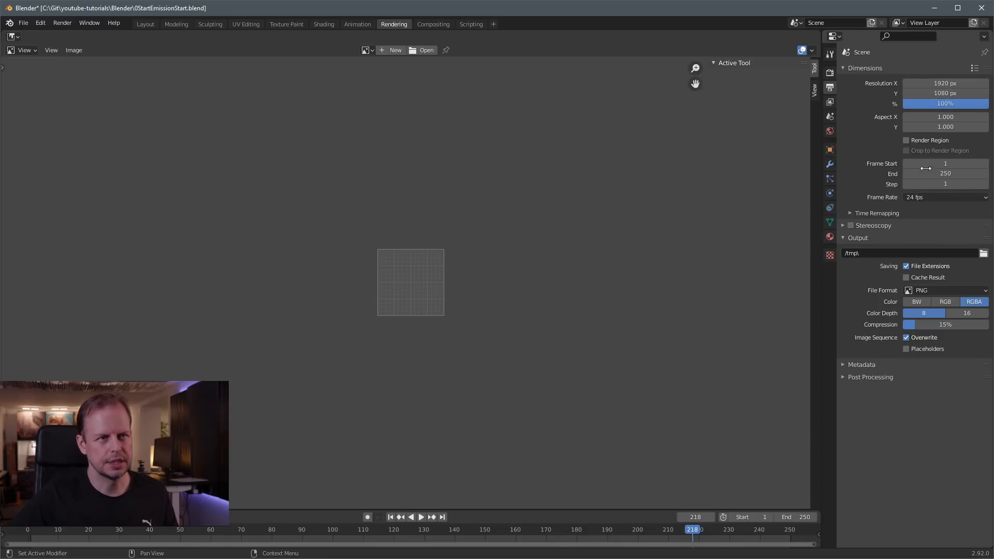
pyautogui.click(830, 116)
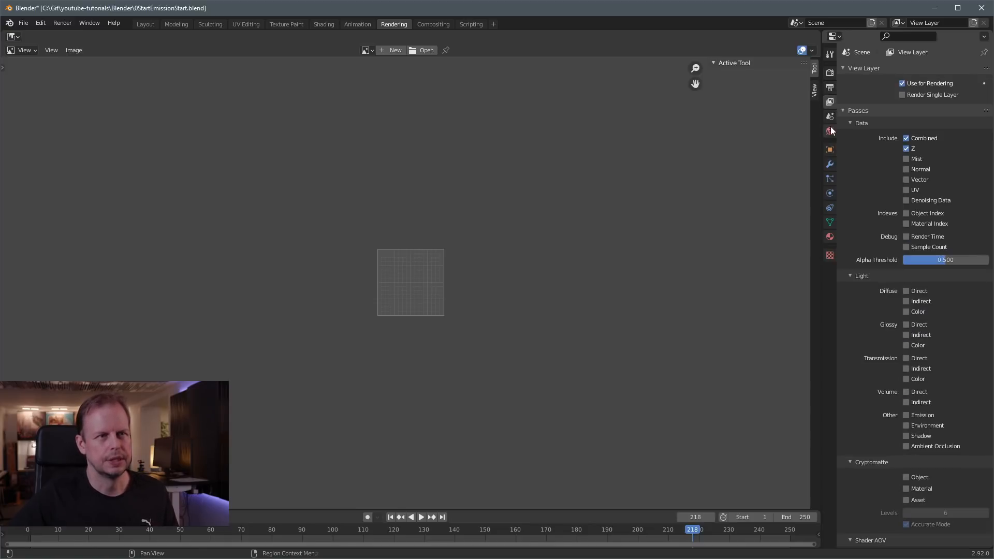
pyautogui.click(830, 116)
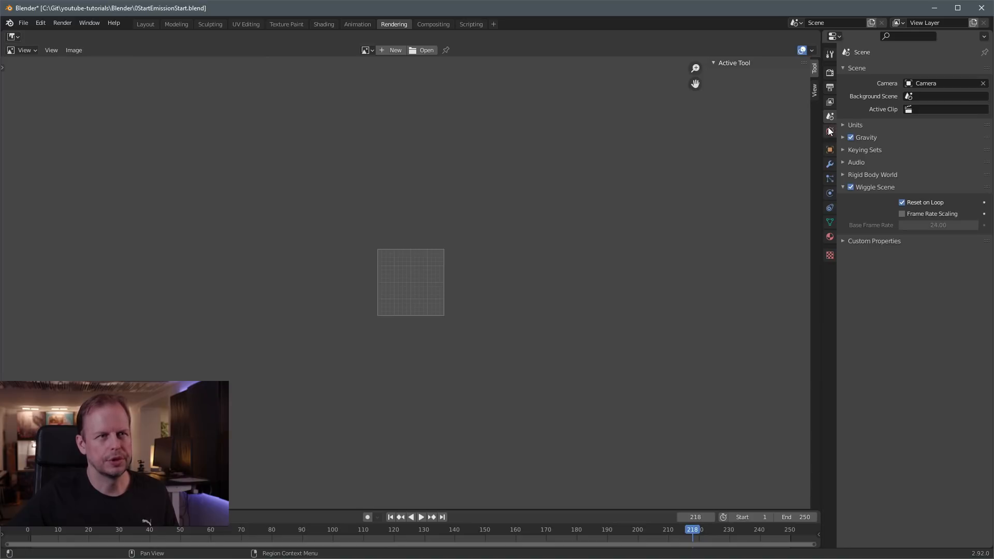
pyautogui.click(829, 131)
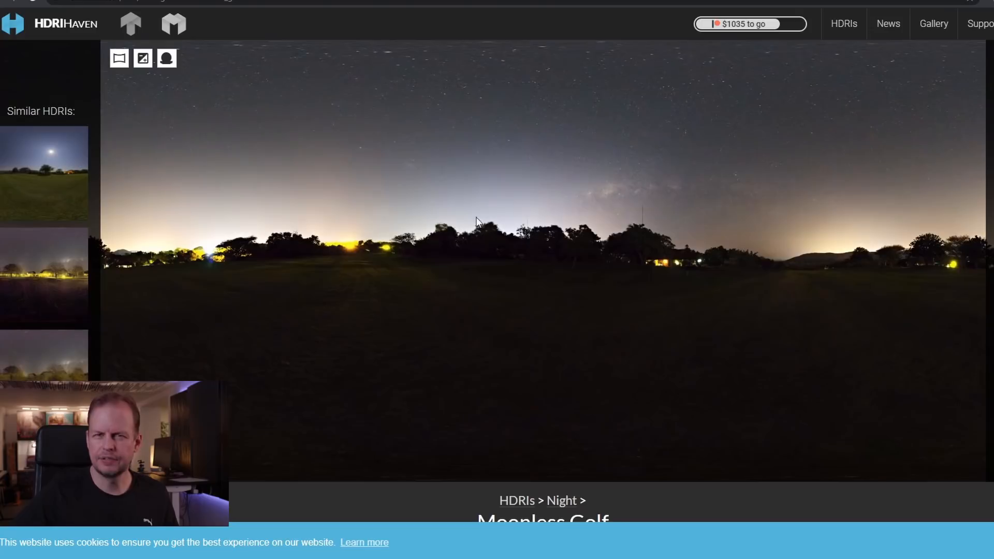
pyautogui.moveTo(449, 129)
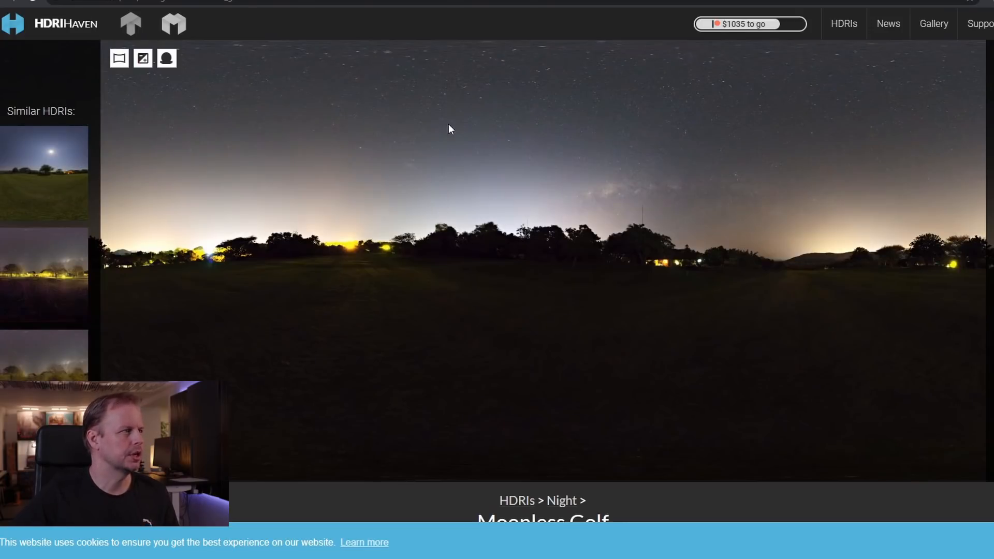
pyautogui.moveTo(571, 189)
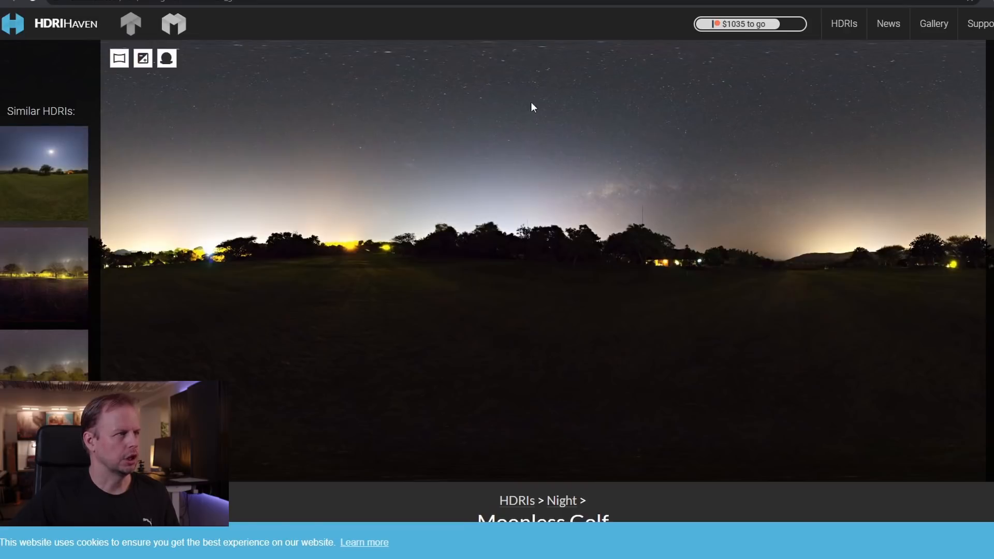
pyautogui.moveTo(870, 231)
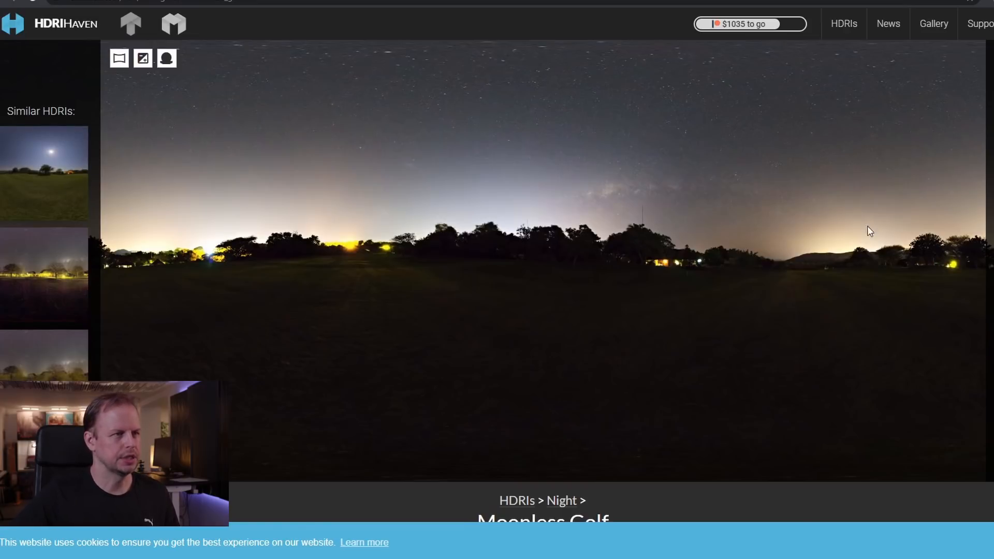
pyautogui.moveTo(834, 215)
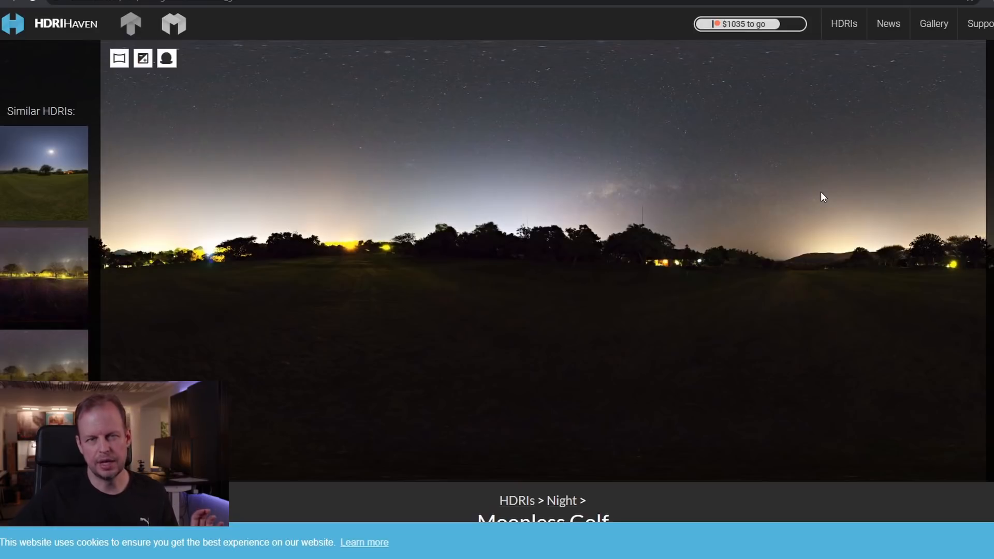
pyautogui.moveTo(828, 188)
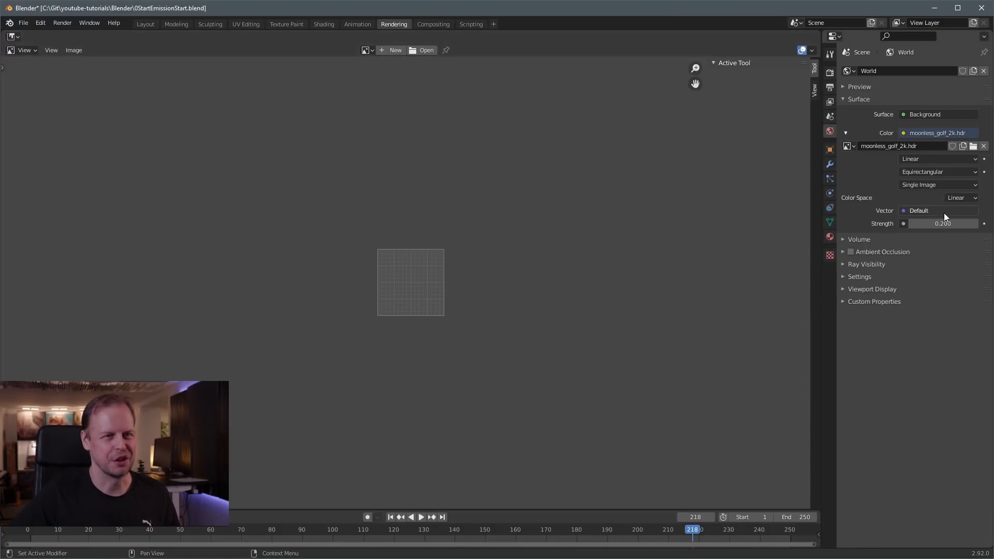
# Step: Inspect the cube's Principled BSDF with palette textures and emission strength 4
pyautogui.click(830, 238)
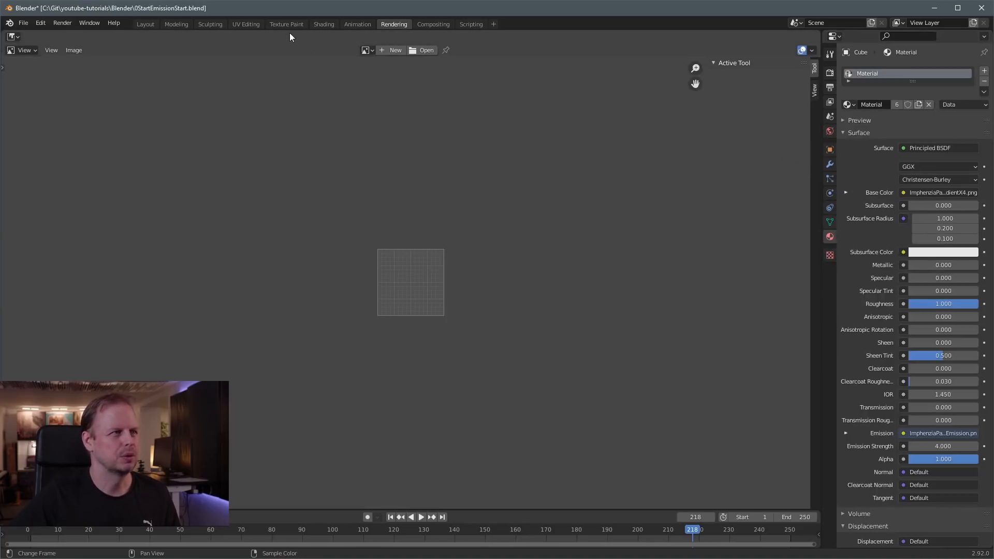
pyautogui.click(246, 25)
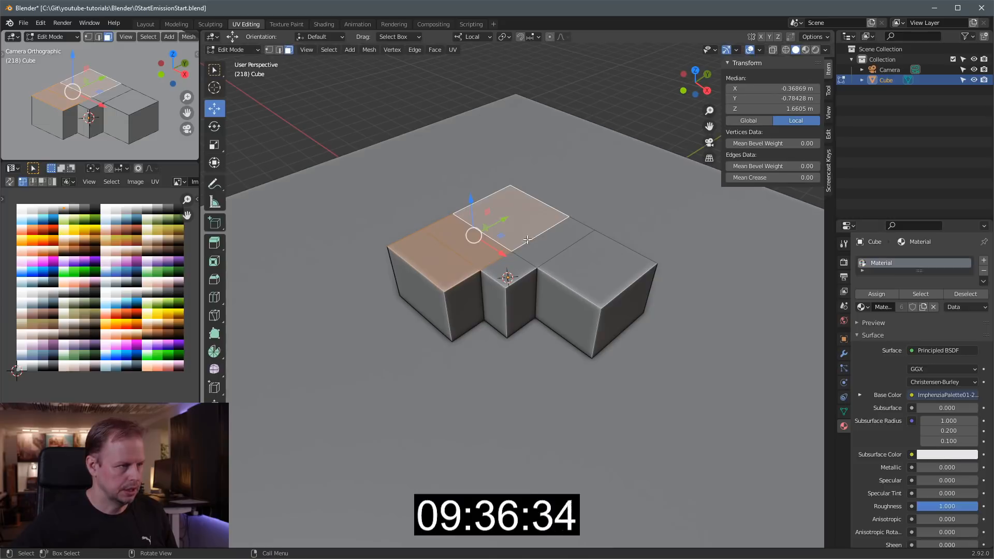
# Step: Inset the selected roof faces to start the taller storey and roof rims
pyautogui.press('i')
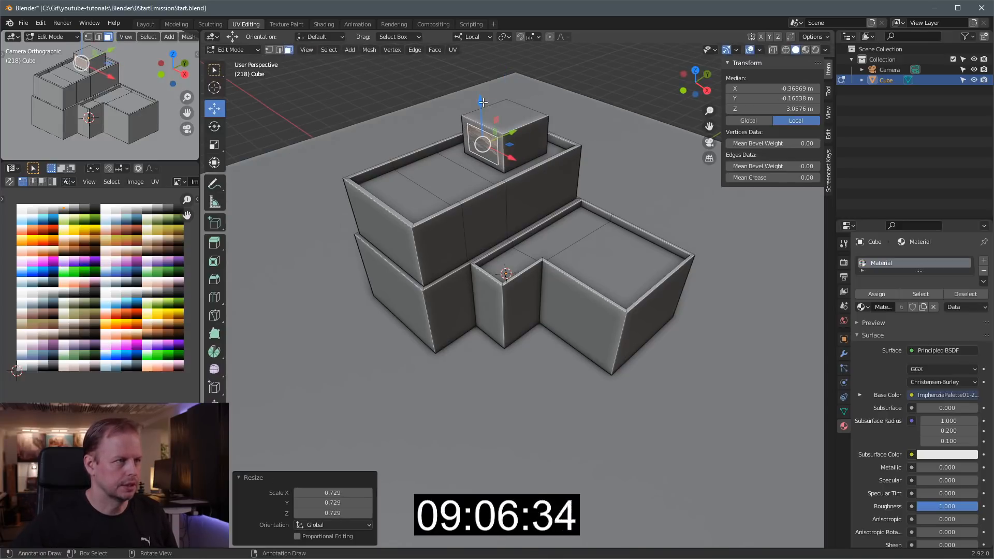
# Step: Drag in the viewport to shape the stairwell block and second rooftop unit
pyautogui.moveTo(482, 126); pyautogui.dragTo(523, 117)
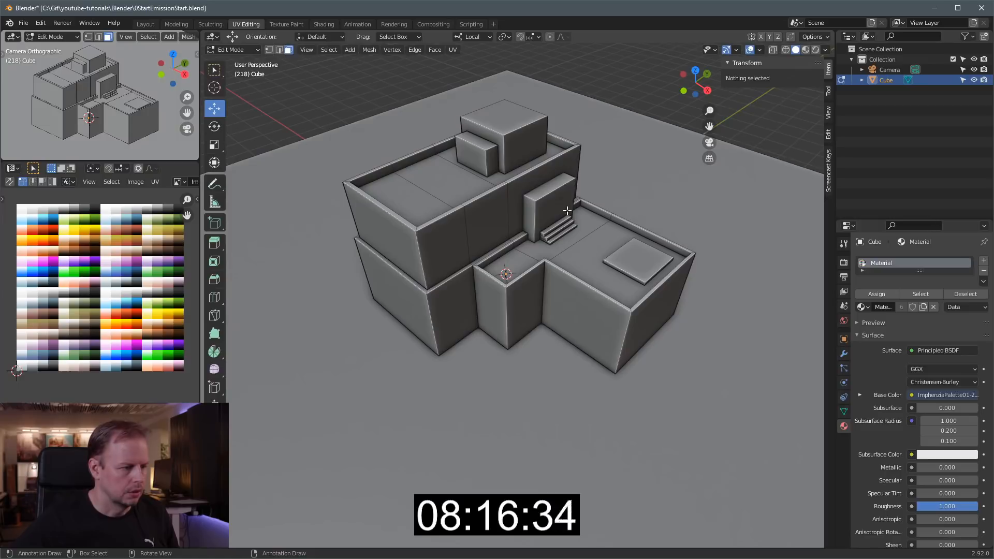
# Step: Cut a horizontal loop around the upper walls to divide them into panels
pyautogui.click(447, 180)
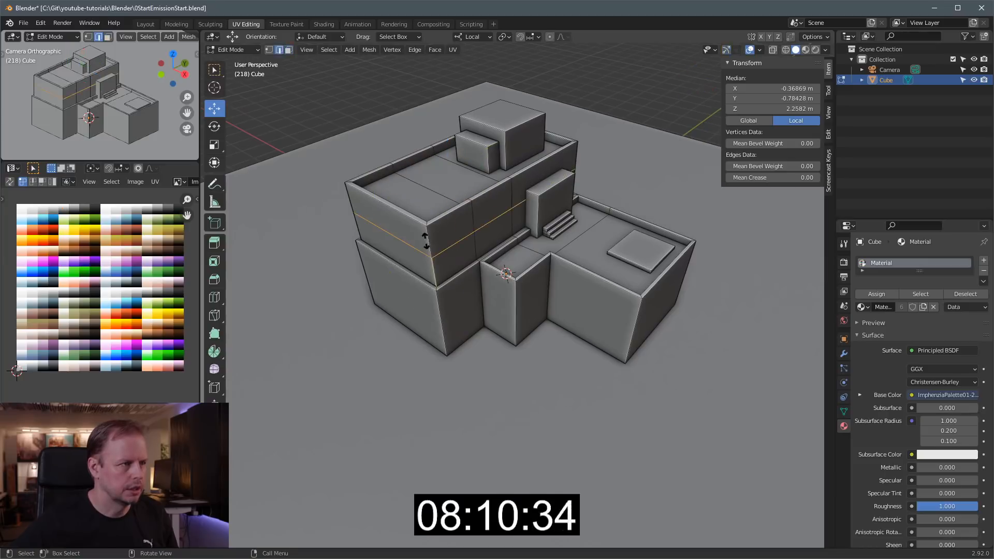
pyautogui.moveTo(425, 248); pyautogui.dragTo(444, 266)
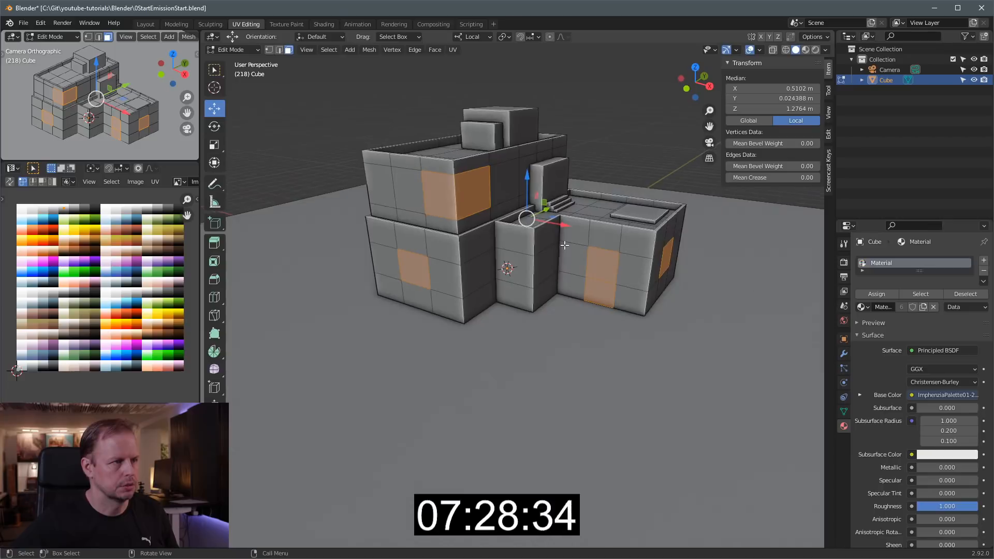
# Step: Add another lower wall panel to the window face selection
pyautogui.click(512, 266)
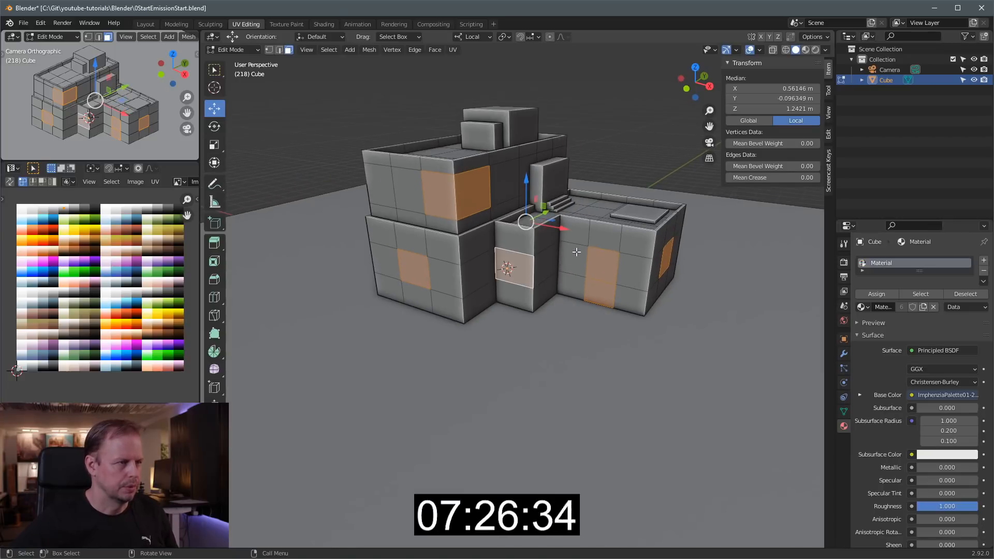
pyautogui.moveTo(533, 272)
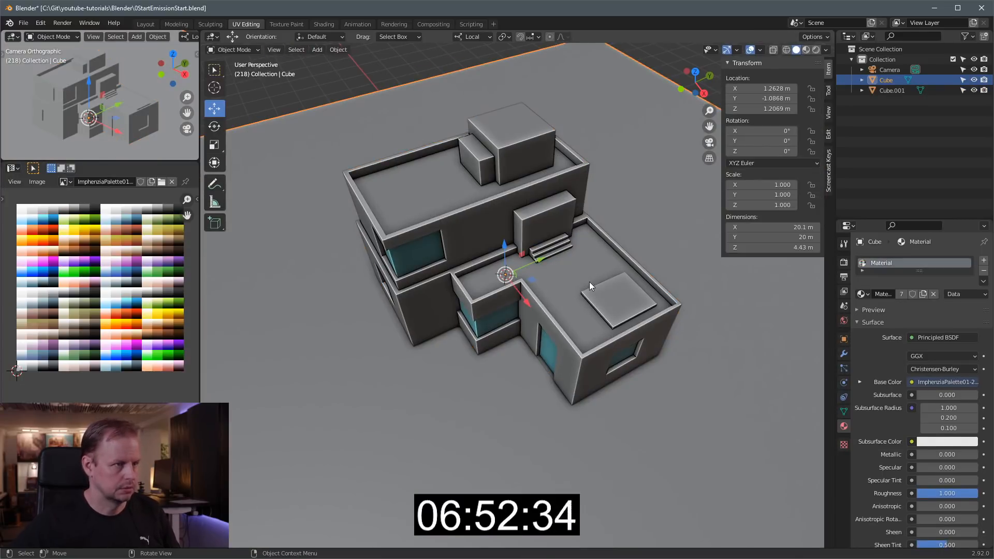
# Step: Enter Edit Mode on the building mesh to recolour faces and cut doorways
pyautogui.press('Tab')
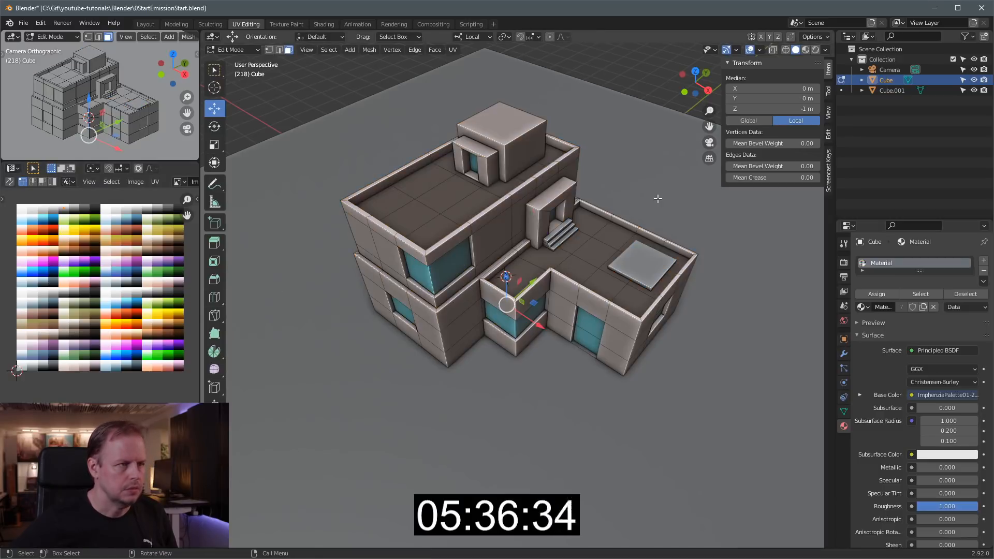
# Step: Duplicate the canopy piece and place it over the stairwell doorway
pyautogui.scroll(-3)
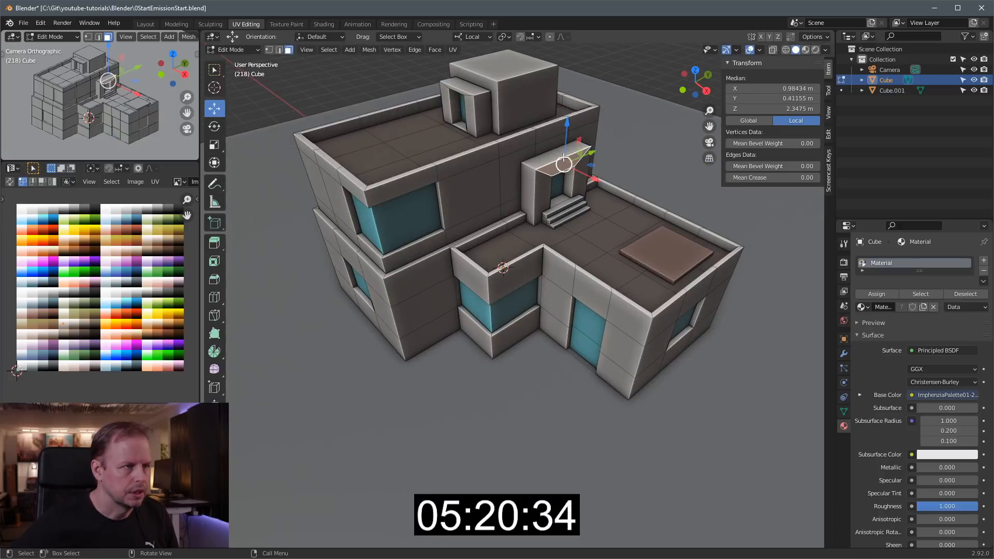
pyautogui.press('shift+d')
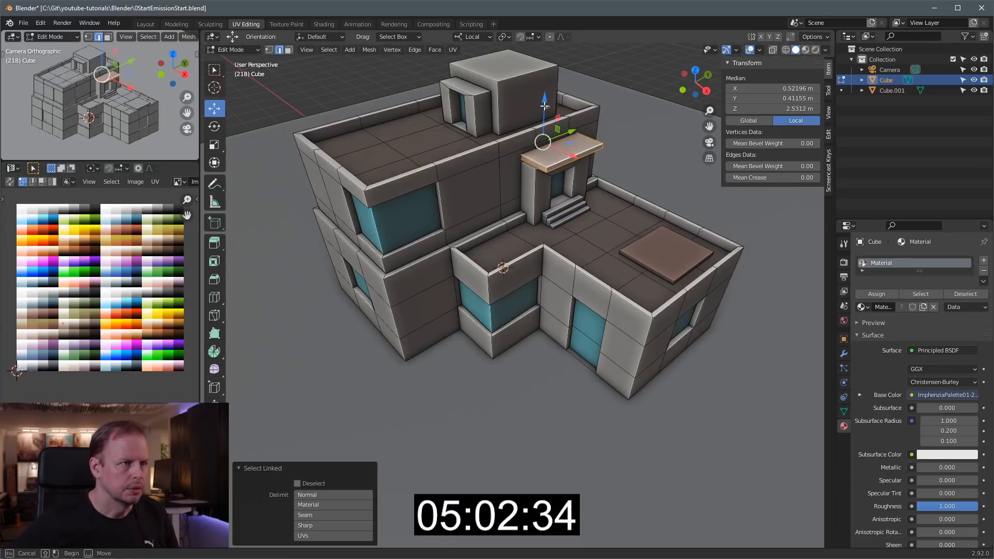
pyautogui.moveTo(543, 139); pyautogui.dragTo(538, 138)
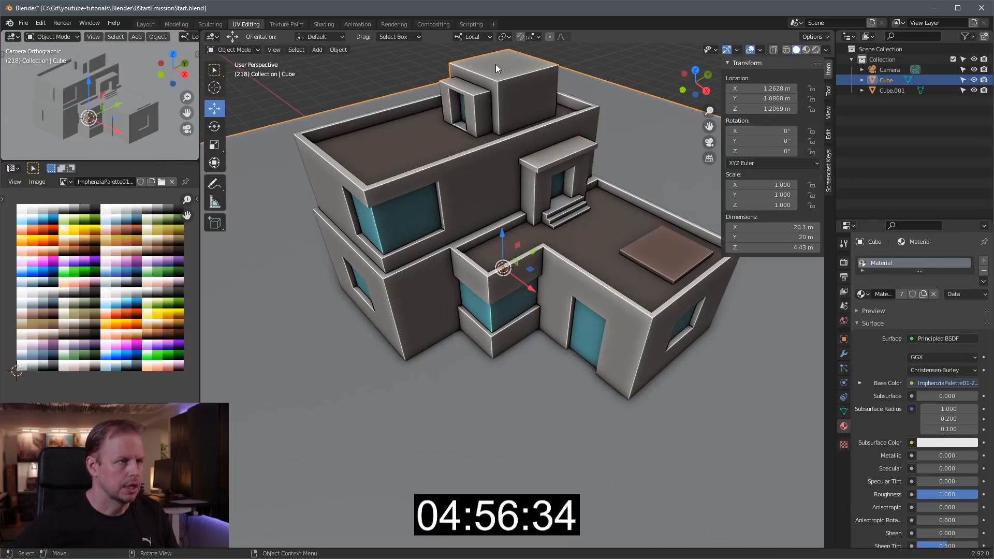
# Step: Scale a small box on the top rooftop unit and duplicate it
pyautogui.press('Tab')
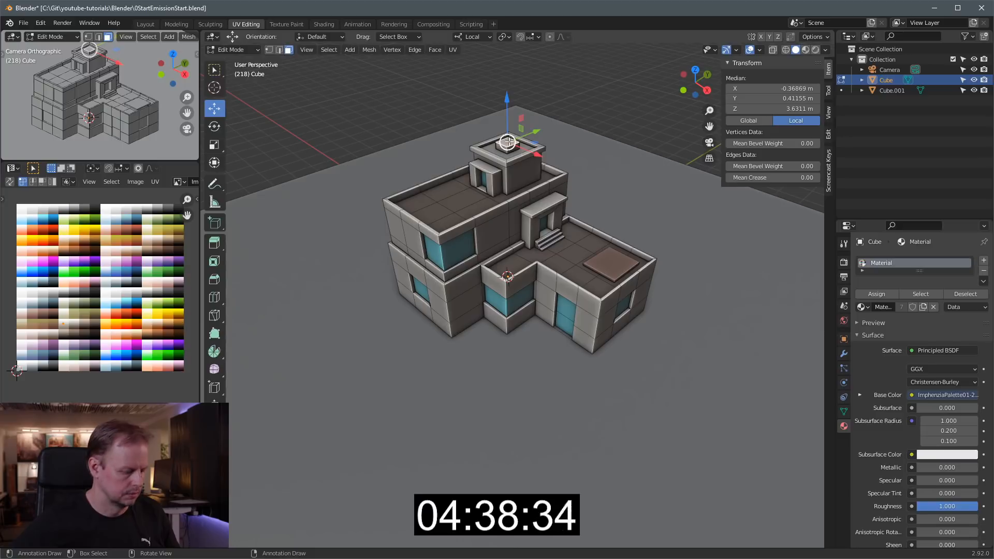
pyautogui.press('s')
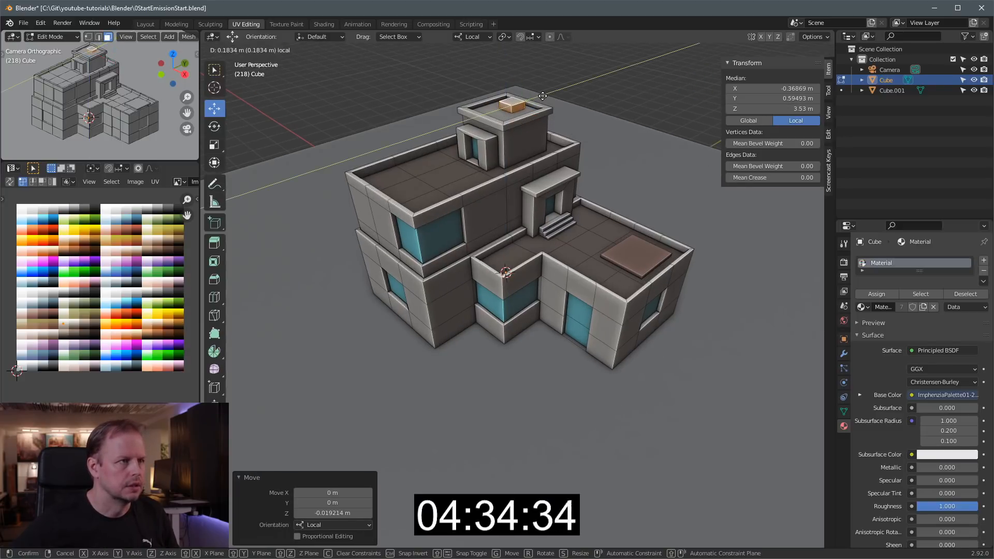
pyautogui.press('shift+d')
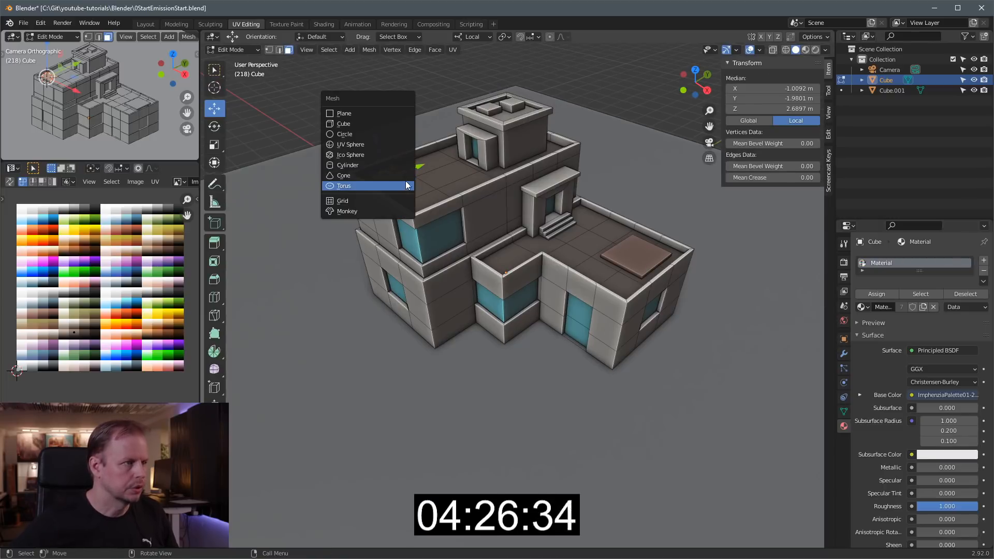
# Step: Add a cone, unwrap it onto the colour palette, and move it onto the roof corner
pyautogui.click(348, 165)
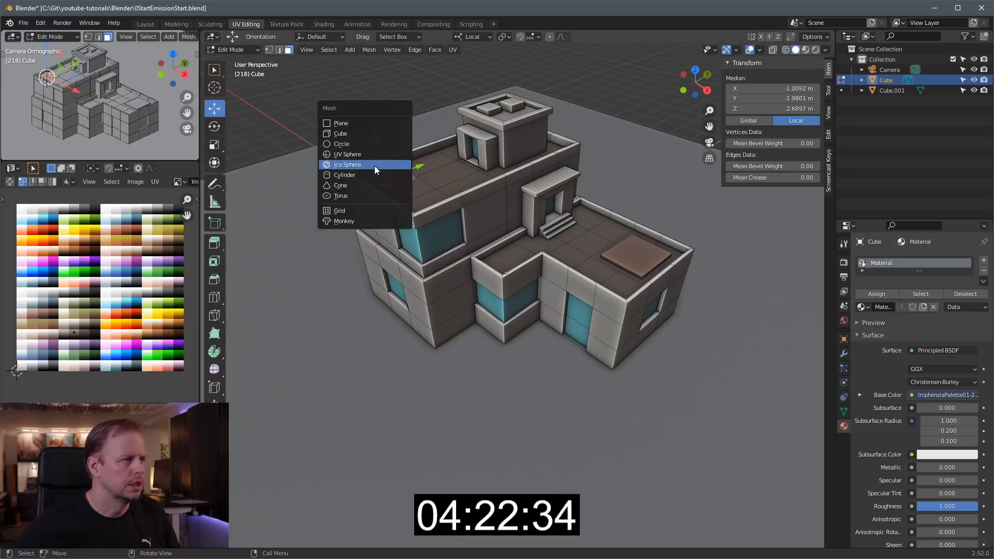
pyautogui.click(341, 186)
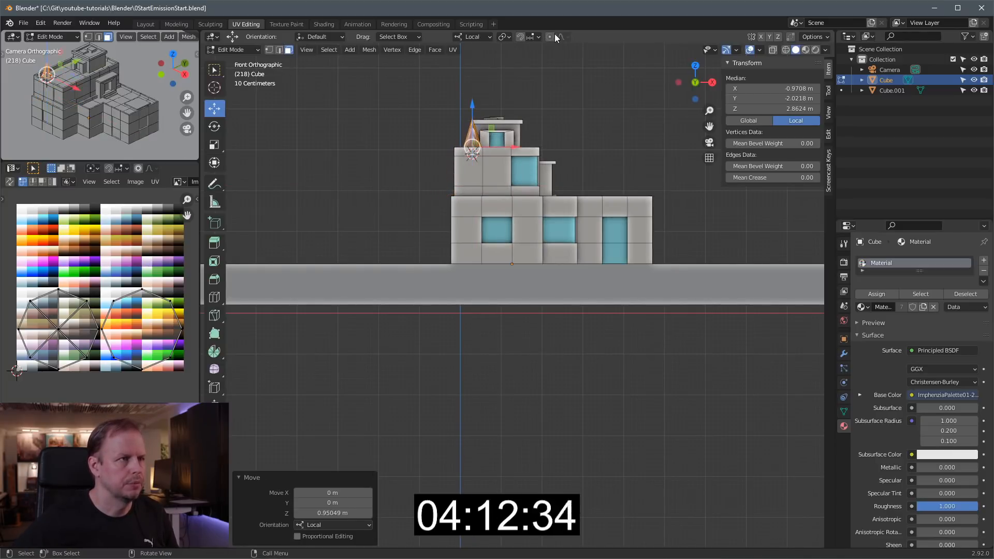
pyautogui.click(452, 50)
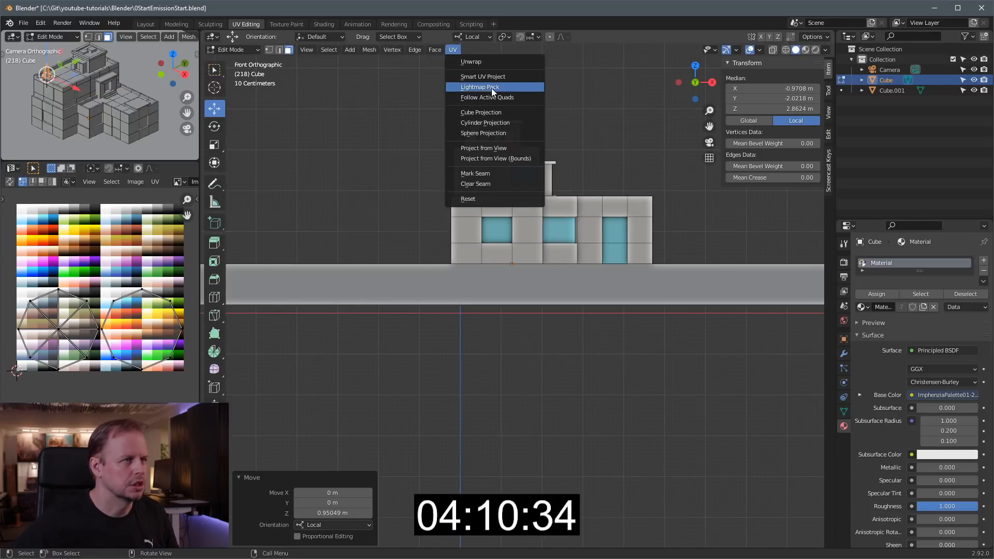
pyautogui.moveTo(487, 97)
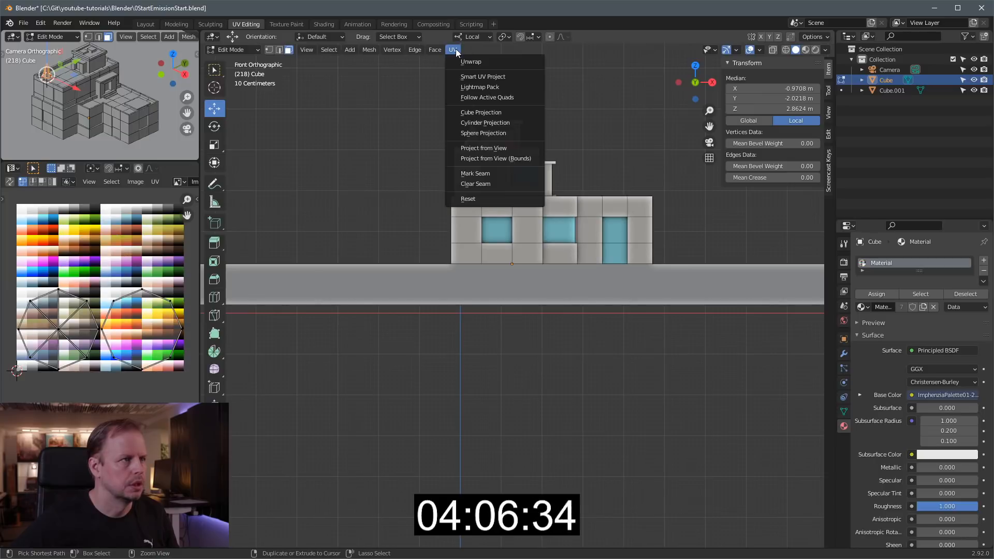
pyautogui.click(483, 148)
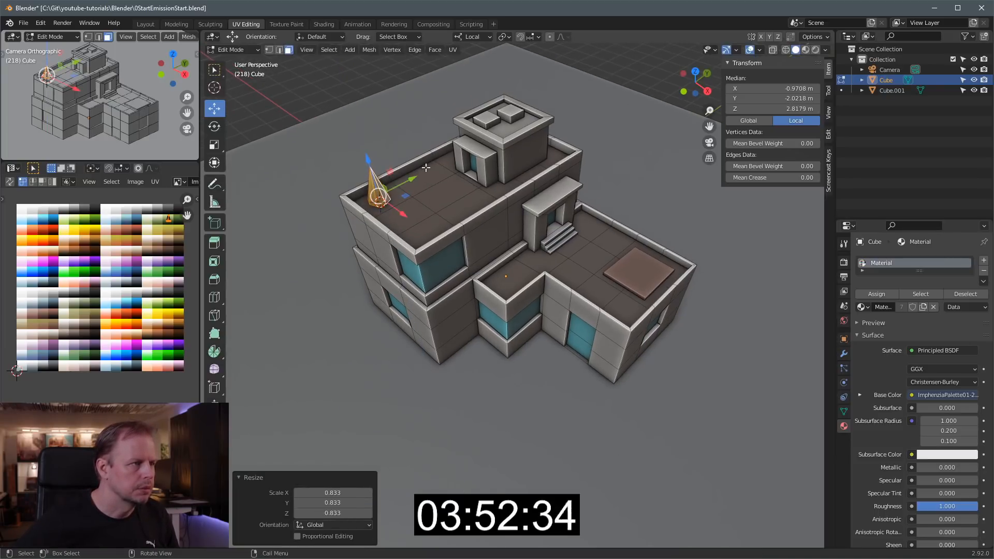
pyautogui.press('g')
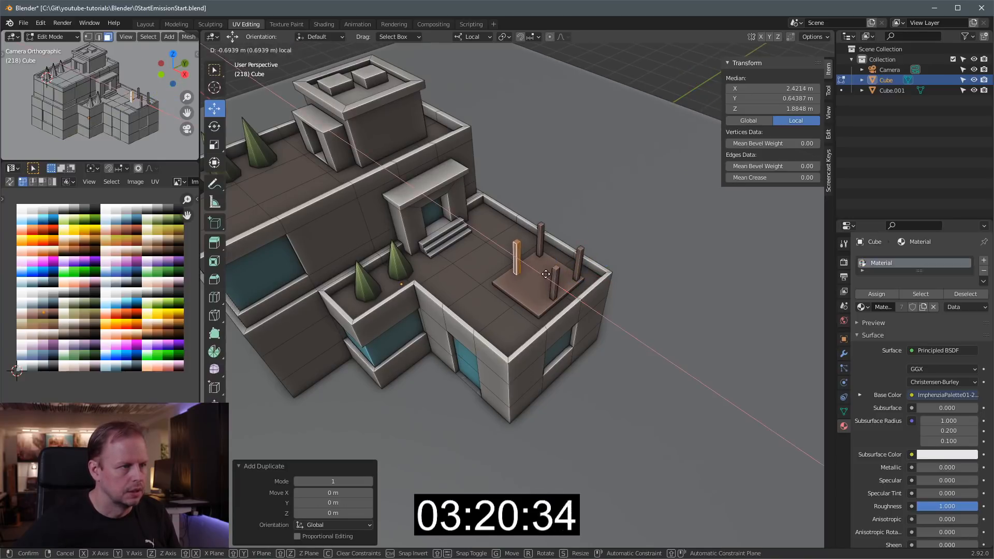
# Step: Extrude the platform faces into upright posts and move out a crossbeam across their tops
pyautogui.click(544, 274)
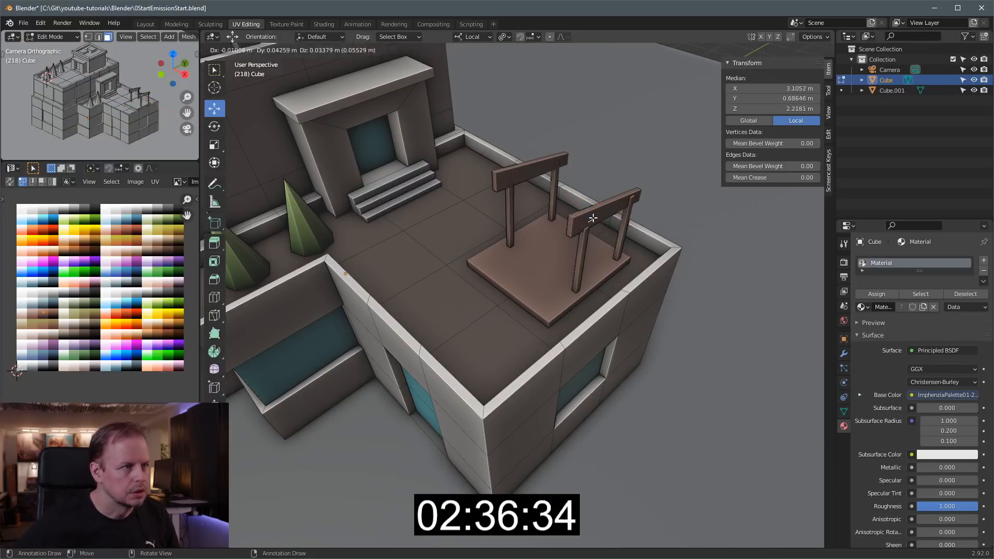
pyautogui.moveTo(593, 218); pyautogui.dragTo(585, 179)
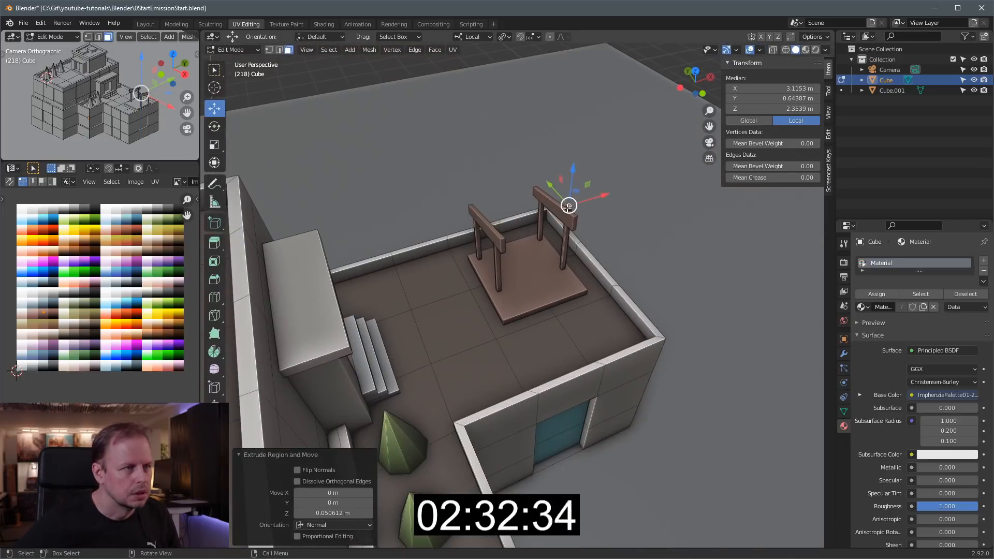
pyautogui.press('g')
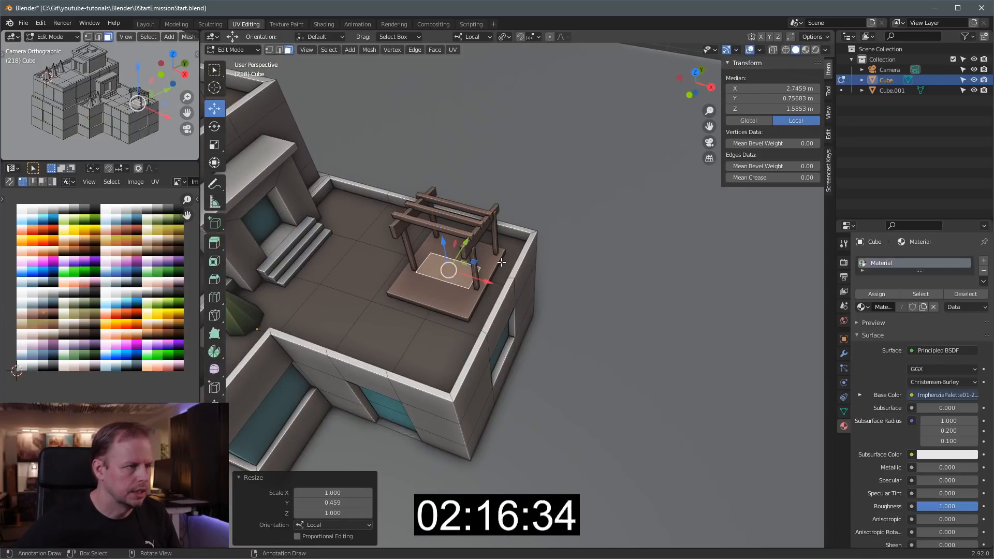
# Step: Select the top face of the couch block on the pergola platform
pyautogui.moveTo(450, 270); pyautogui.dragTo(483, 228)
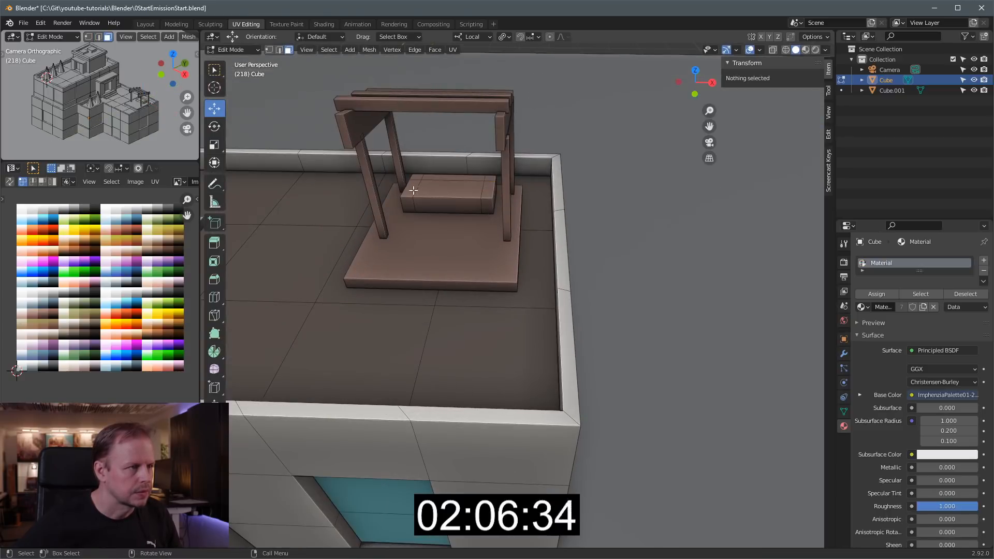
pyautogui.click(444, 181)
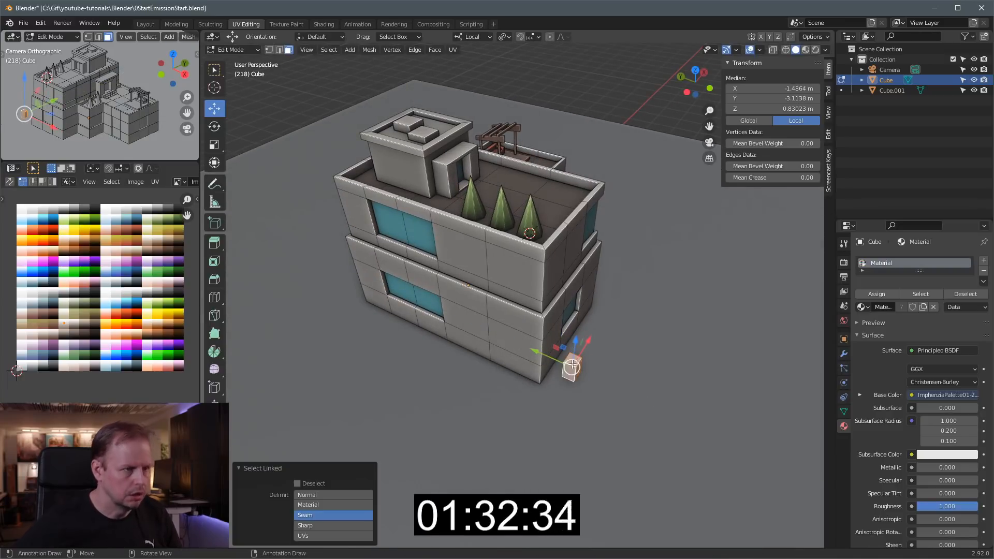
# Step: Duplicate the tall corner trim strip onto another building corner
pyautogui.moveTo(571, 364); pyautogui.dragTo(541, 336)
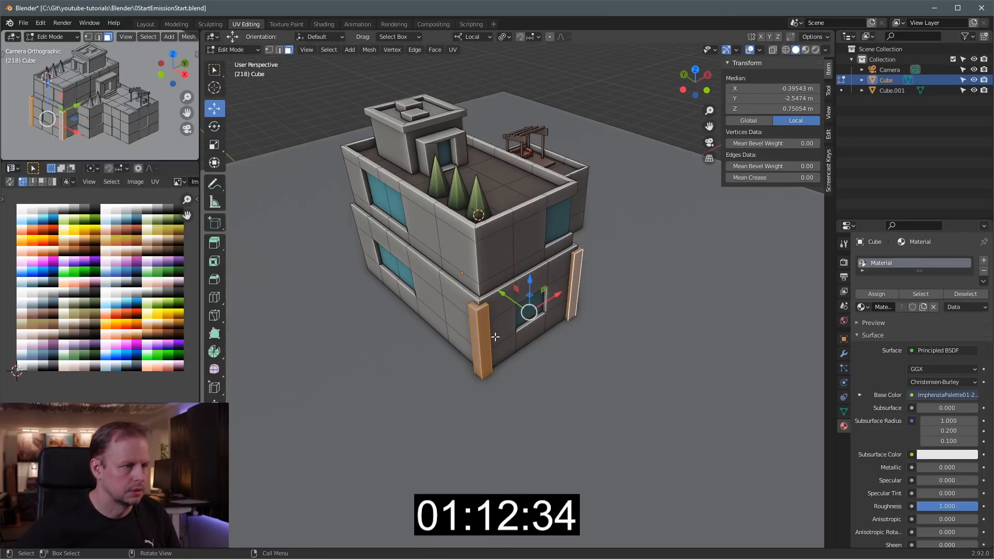
pyautogui.press('shift+d')
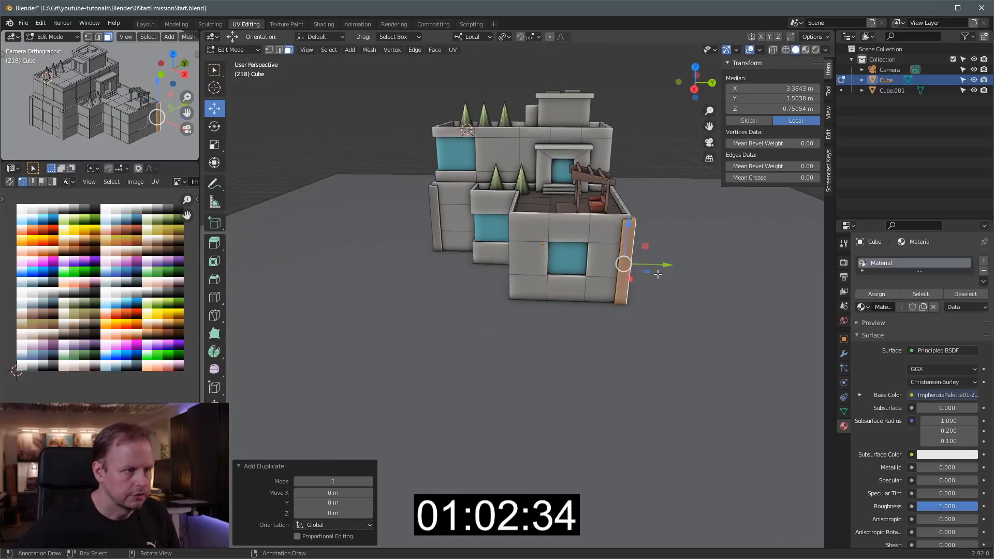
pyautogui.moveTo(625, 263); pyautogui.dragTo(514, 260)
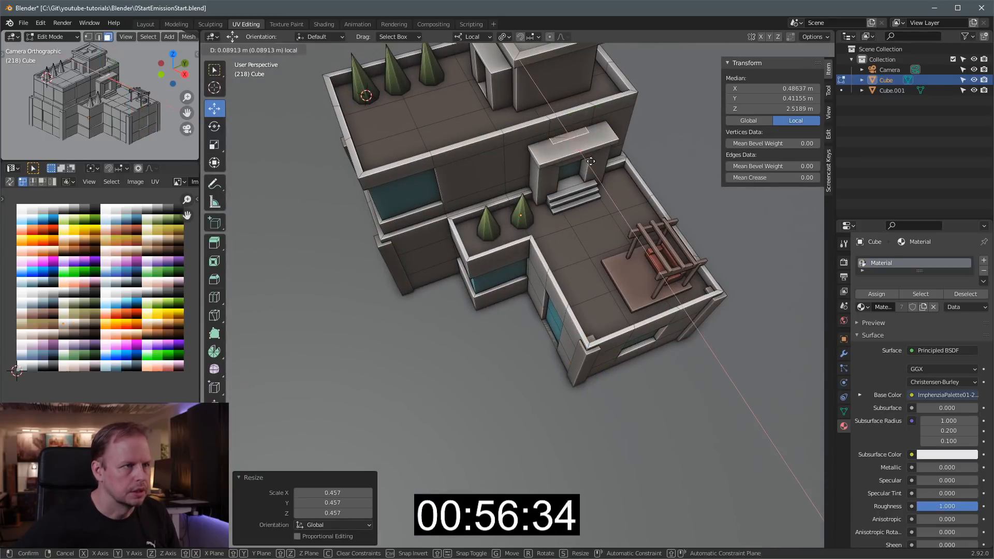
# Step: Shrink a piece into a small post and place copies on the terrace wall corners
pyautogui.moveTo(570, 164); pyautogui.dragTo(628, 162)
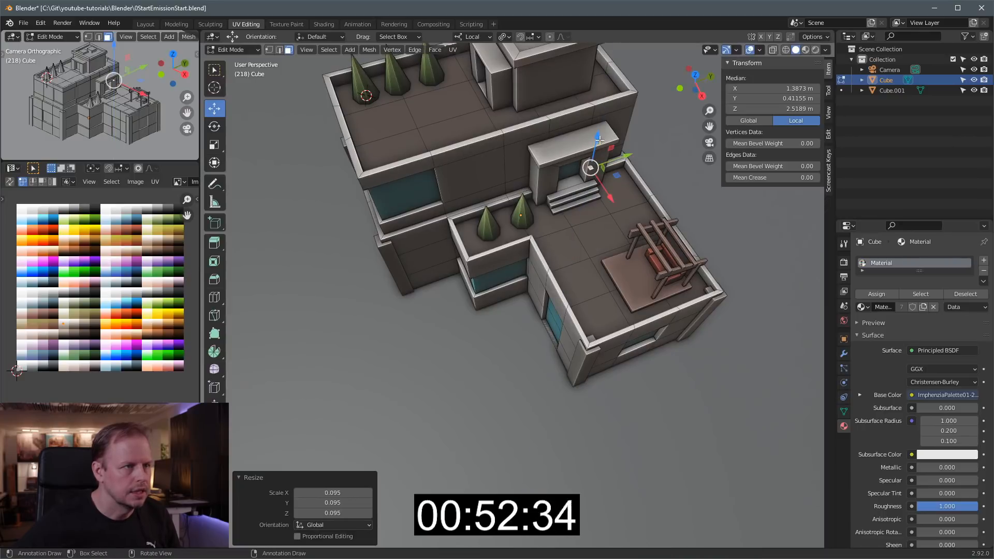
pyautogui.press('g')
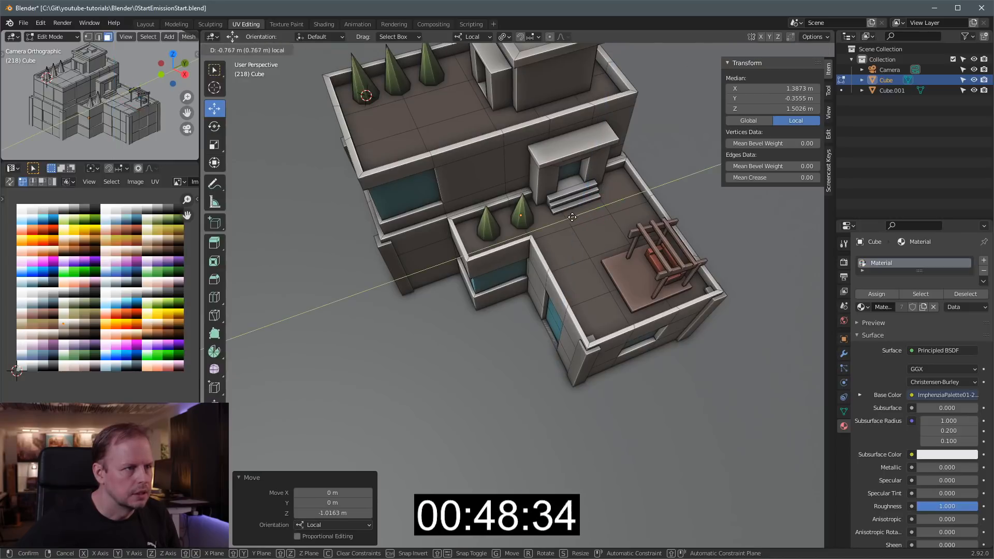
pyautogui.press('e')
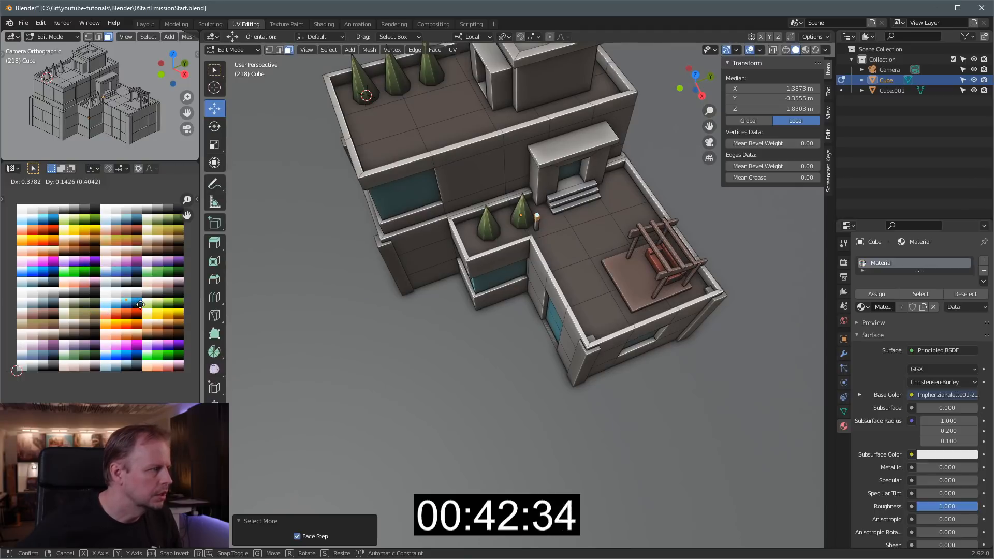
pyautogui.moveTo(132, 305)
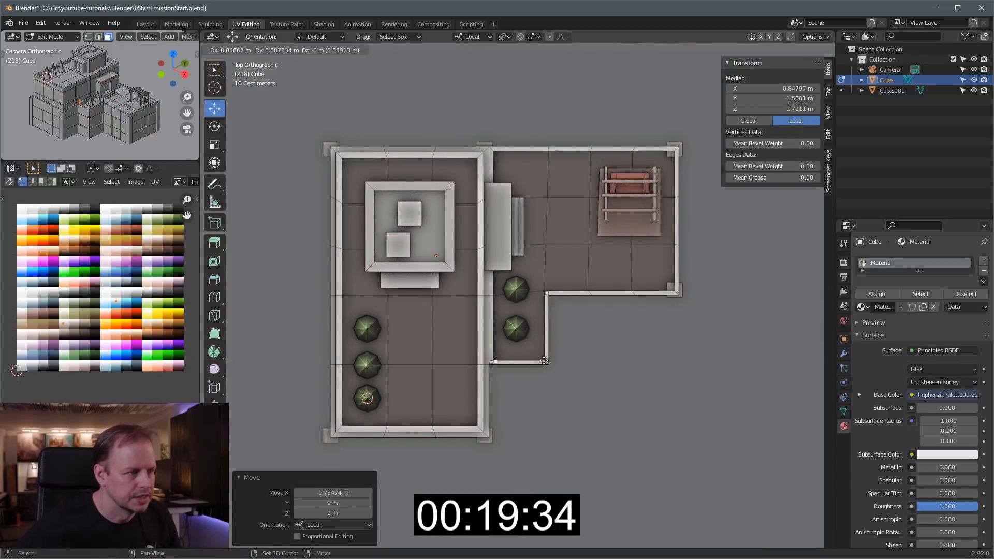
pyautogui.press('shift+d')
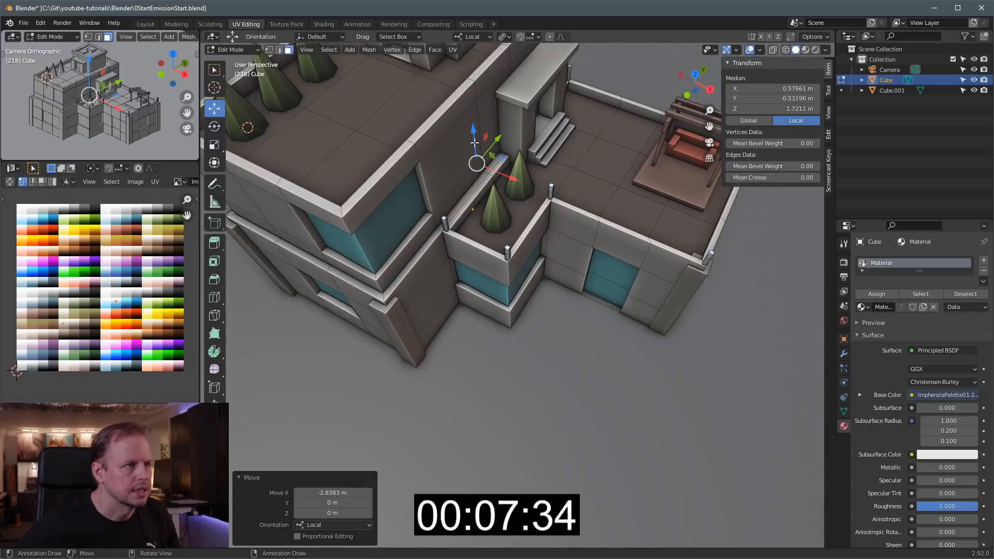
pyautogui.moveTo(475, 164); pyautogui.dragTo(554, 193)
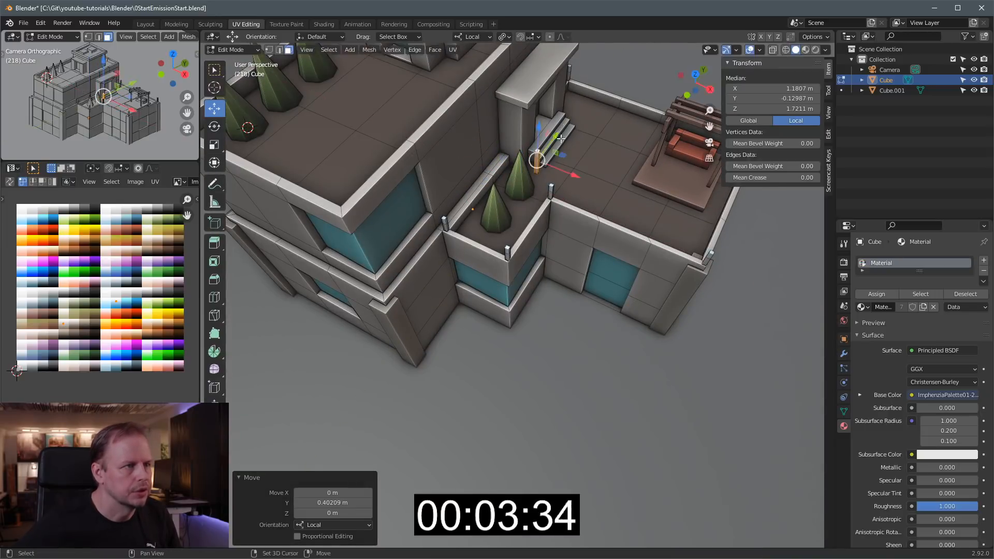
pyautogui.press('shift+d')
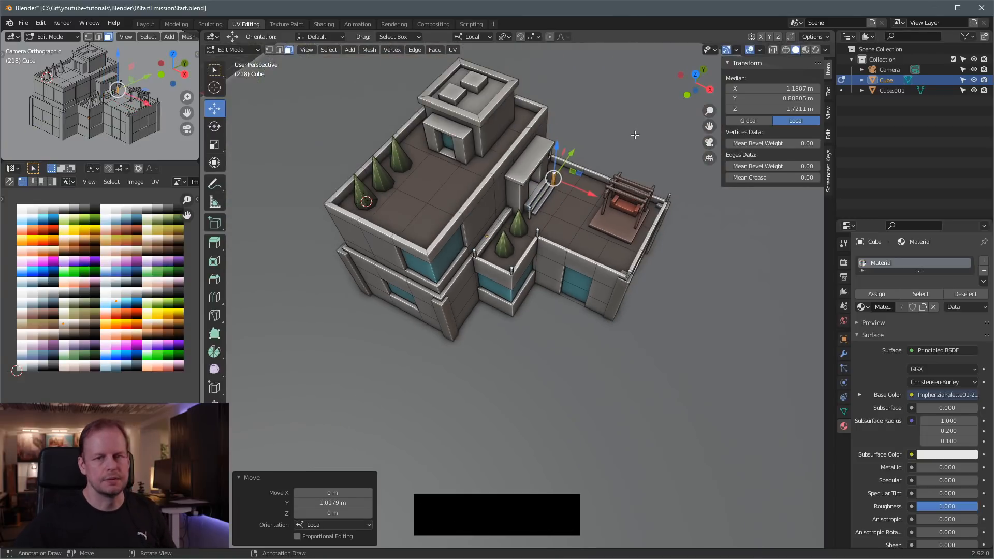
# Step: Return to Object Mode and zoom out to show the villa on the ground slab
pyautogui.press('Tab')
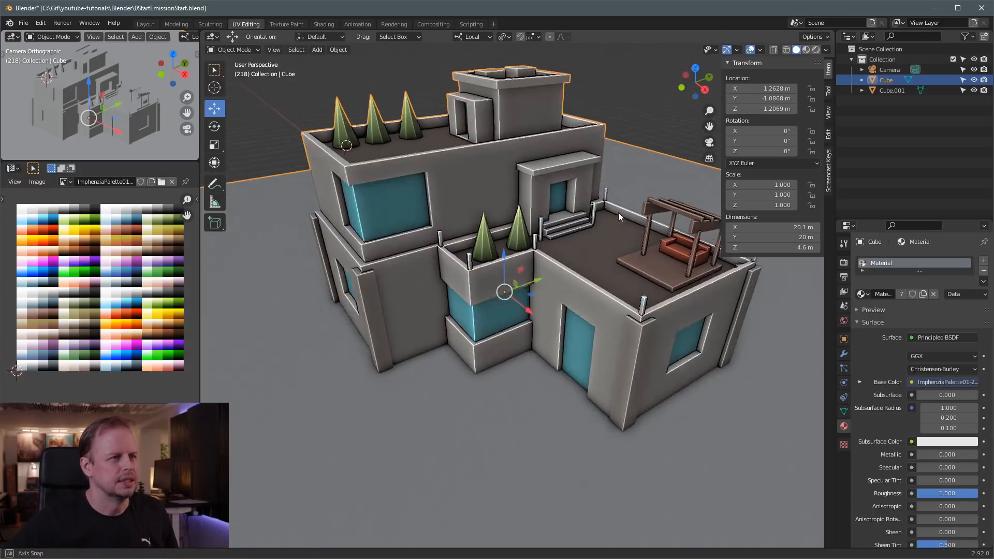
pyautogui.moveTo(621, 215); pyautogui.dragTo(545, 263)
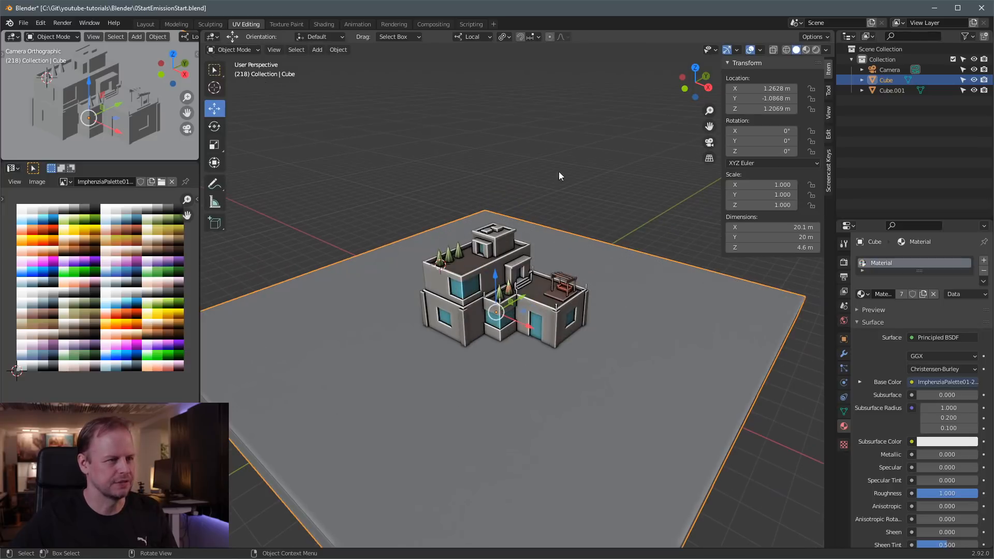
pyautogui.moveTo(523, 169)
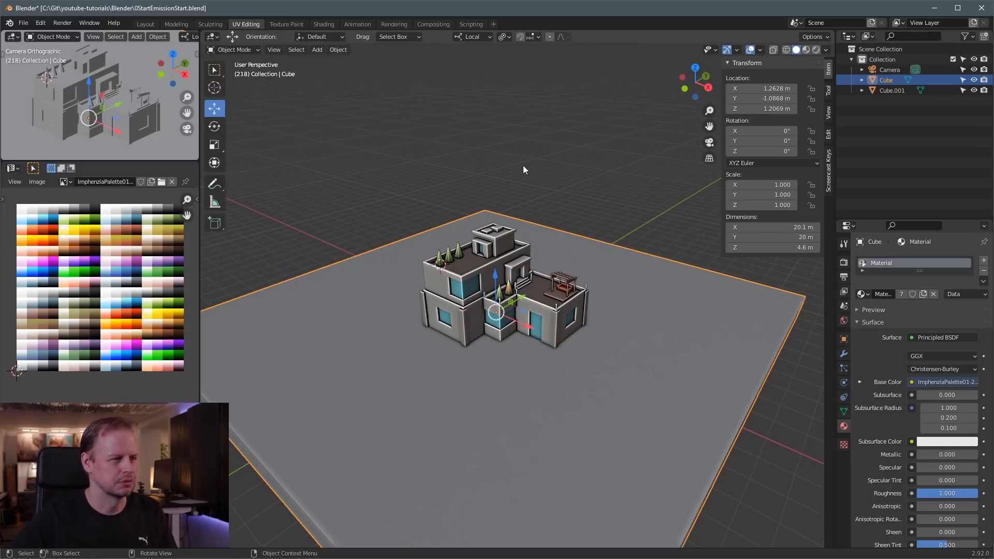